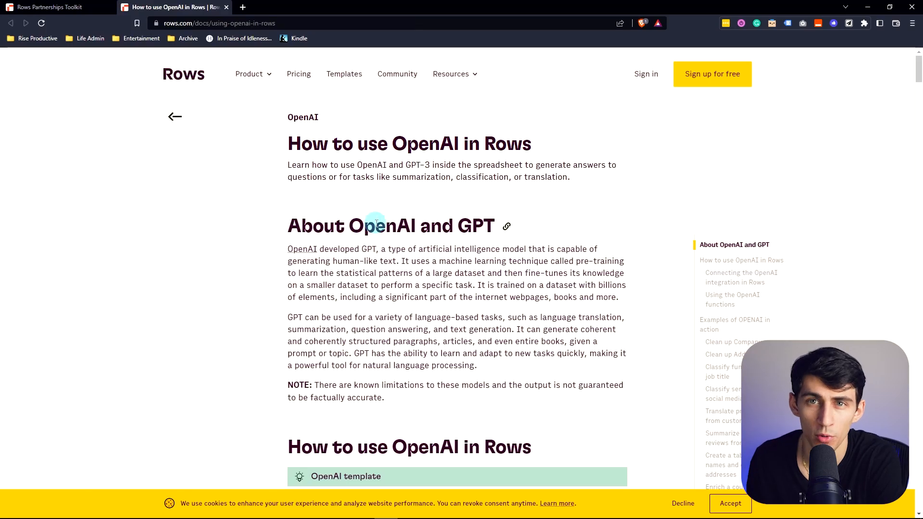
Scroll through the 'How to use OpenAI in Rows' guide before returning to the workspace home
scroll(down, 3)
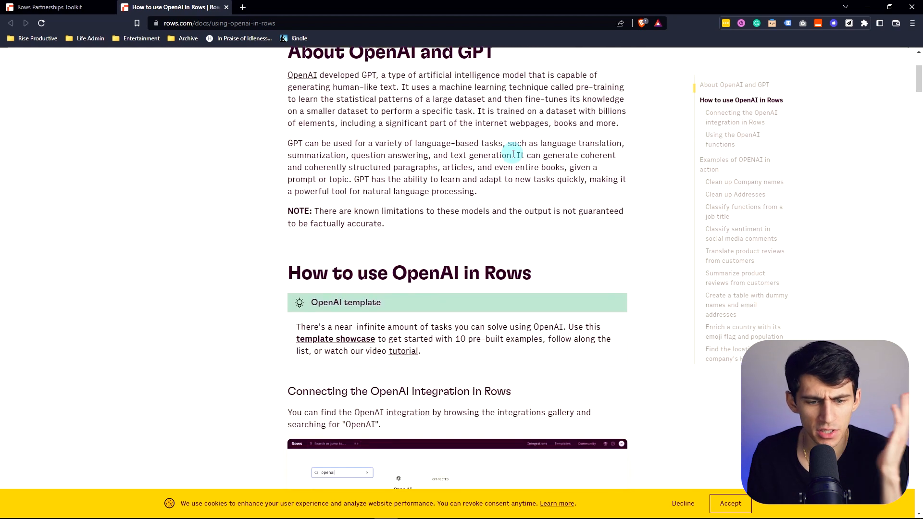
scroll(down, 3)
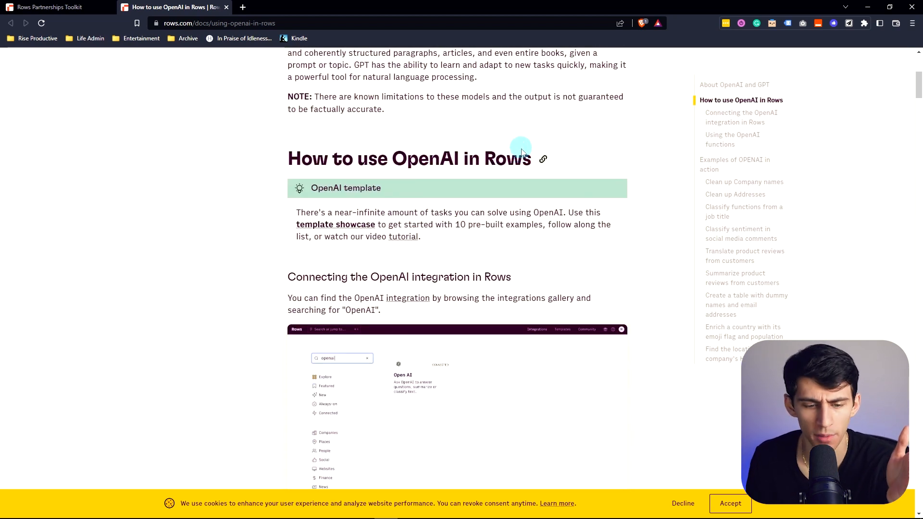
mouse_move(272, 232)
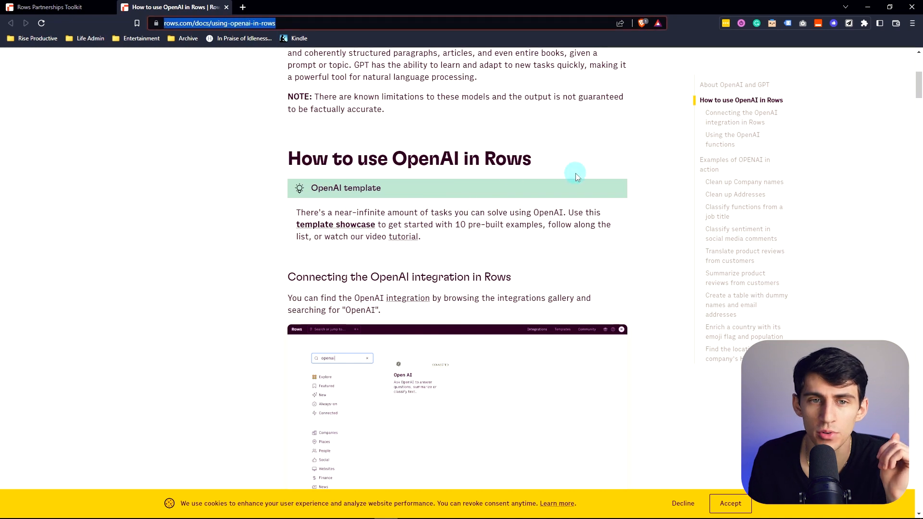
scroll(down, 3)
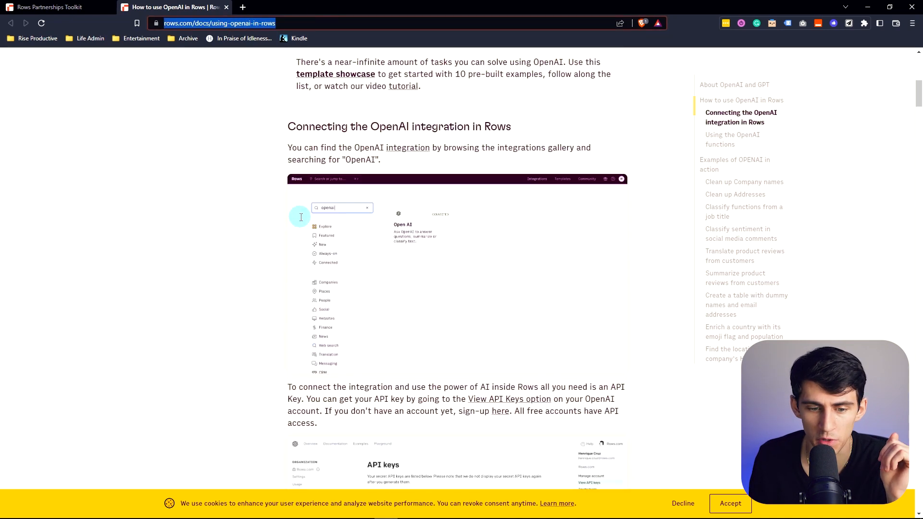
scroll(down, 3)
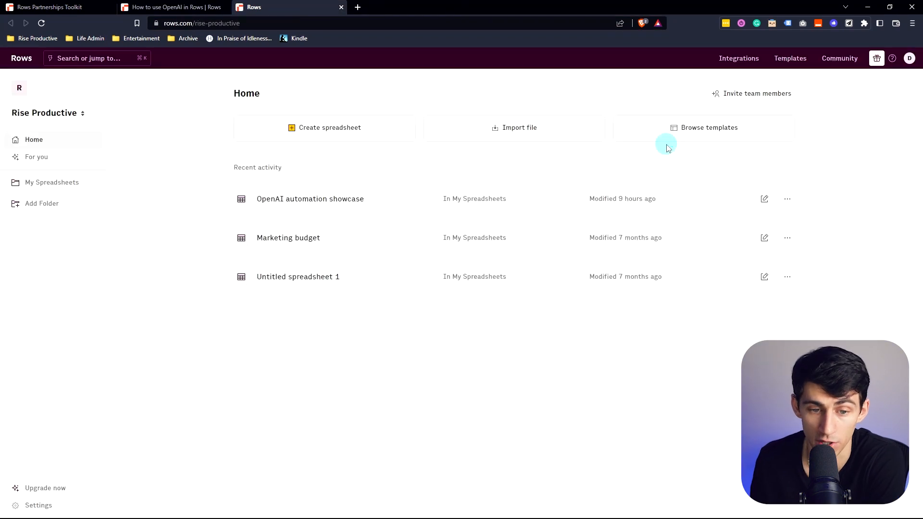
Open 'OpenAI automation showcase' from Recent activity and scroll to its Text Classification table
click(311, 198)
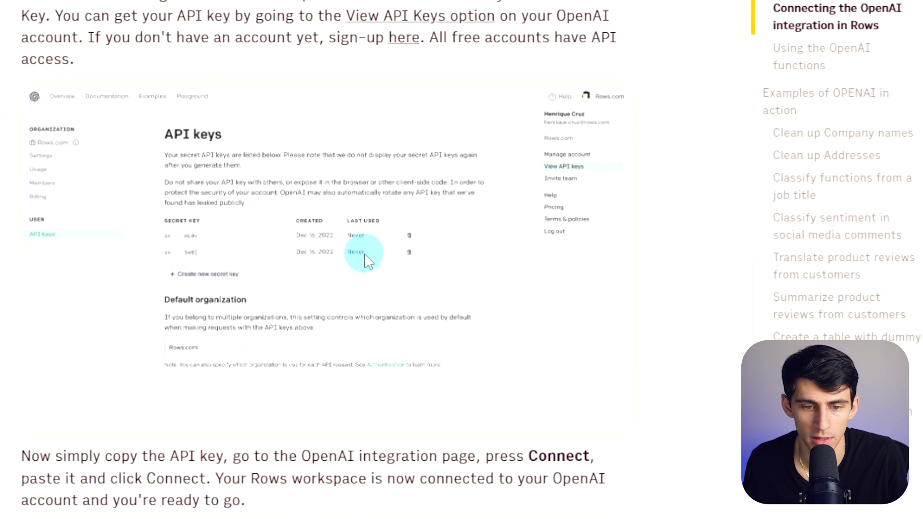
scroll(down, 3)
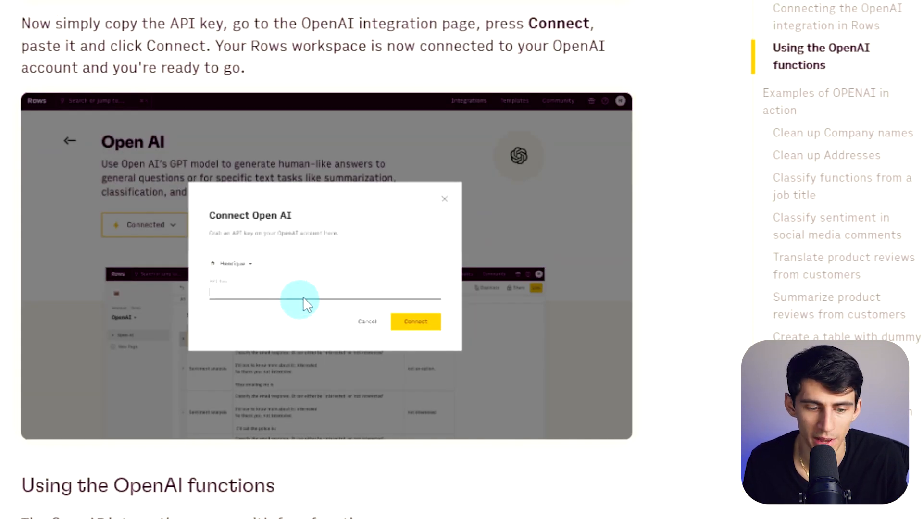
scroll(down, 3)
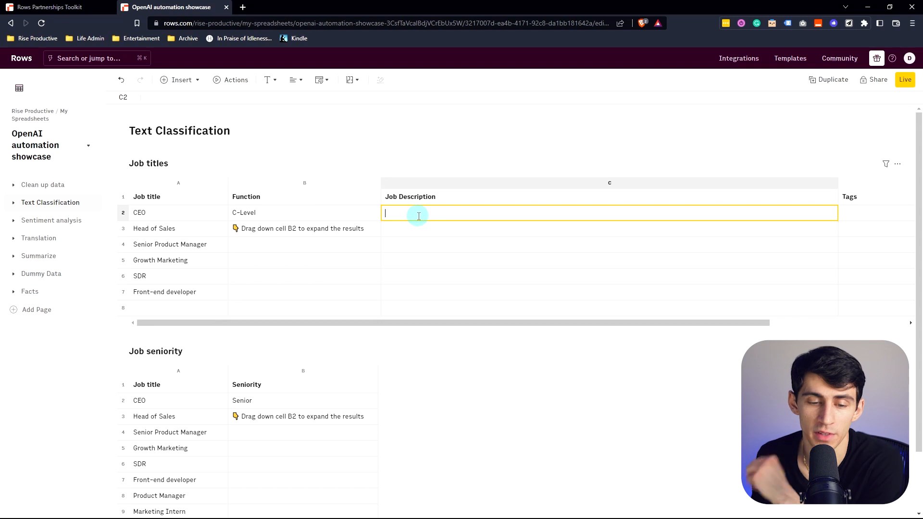
Enter =ASK_OPENAI("Write a job description of a CEO",0.9,25) in C2, then start editing C3
text(=as)
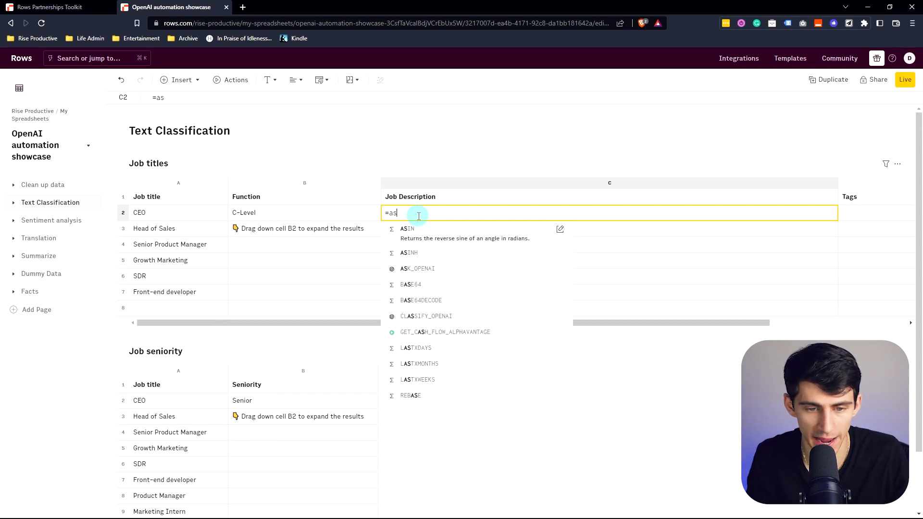
text(k)
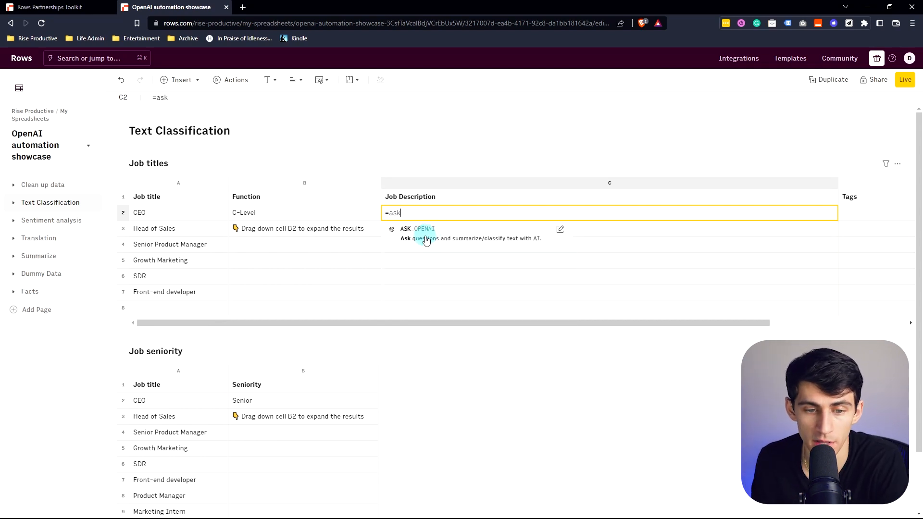
click(416, 229)
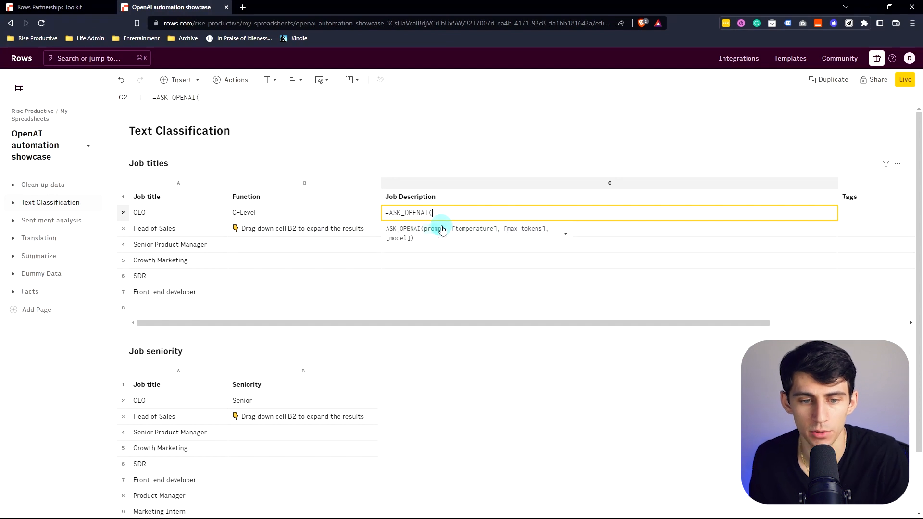
text(write)
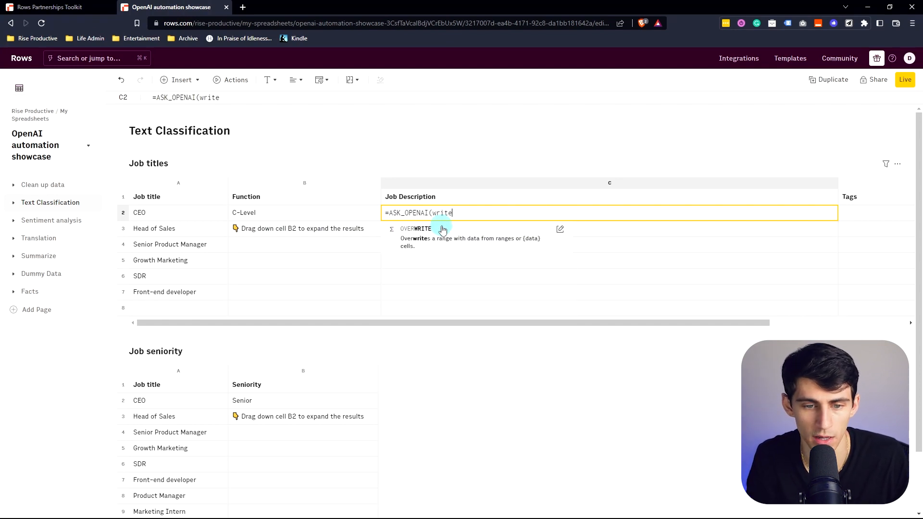
text("Write a job description of")
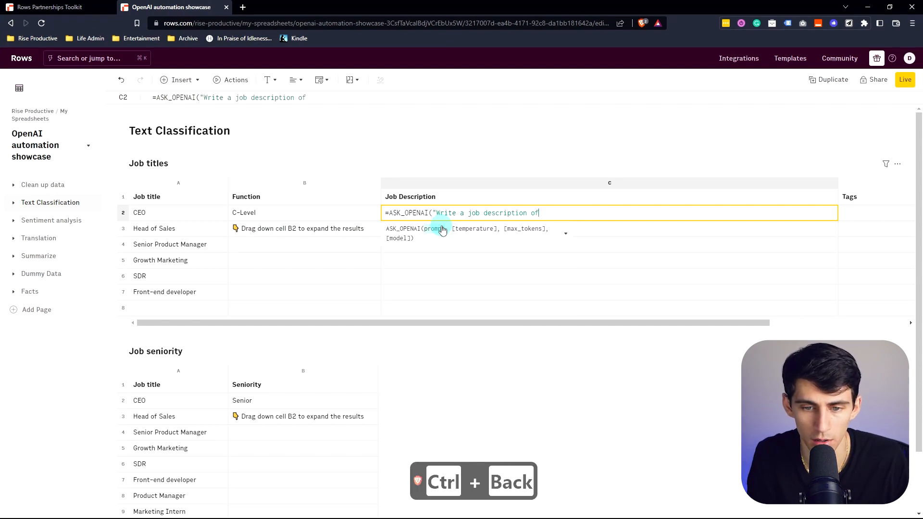
text(a CEO")
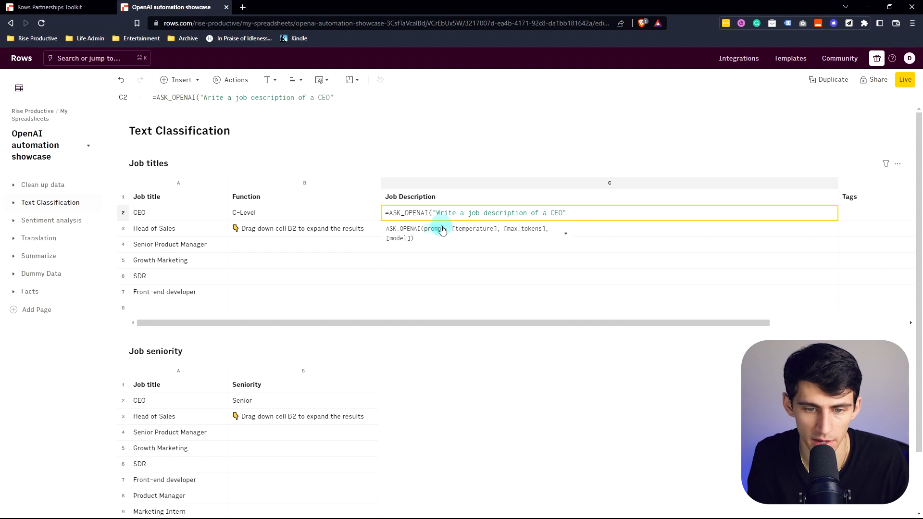
text(, 0.)
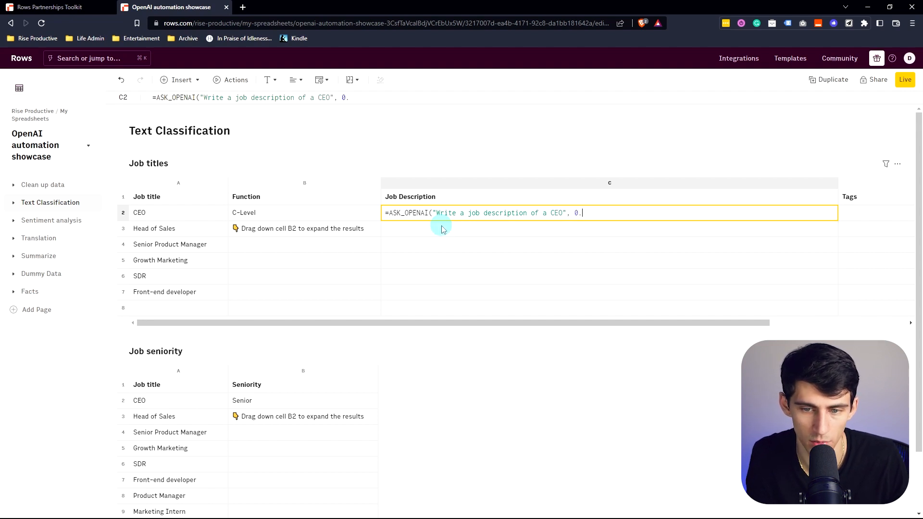
text(9,25))
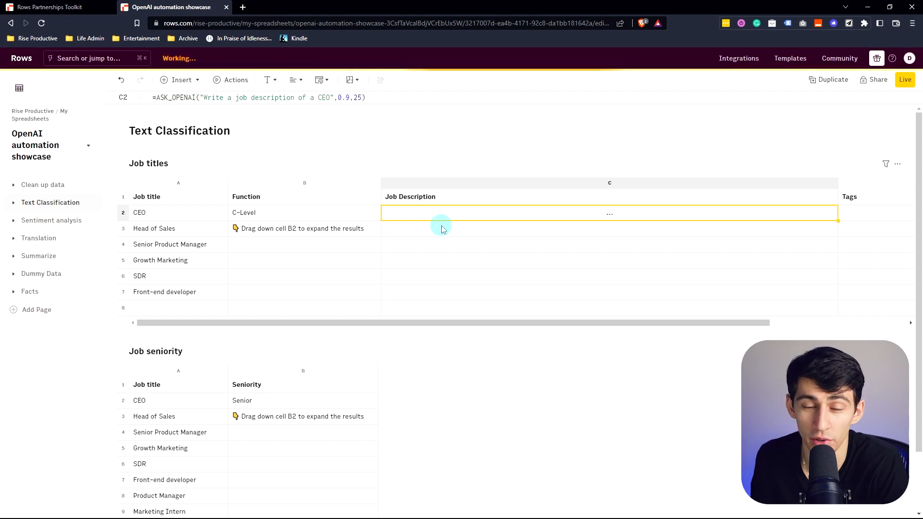
double_click(610, 214)
text(=a)
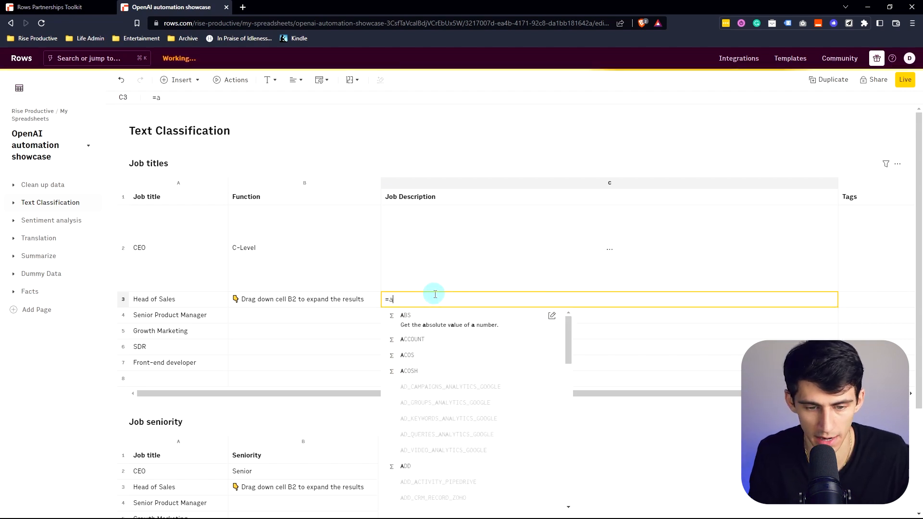
Enter in C3 an ASK_OPENAI(CONCATENATE("Job Description of",A3,...),0.8,50) formula producing a bulleted Head of Sales description
text(ASK_OPENAI()
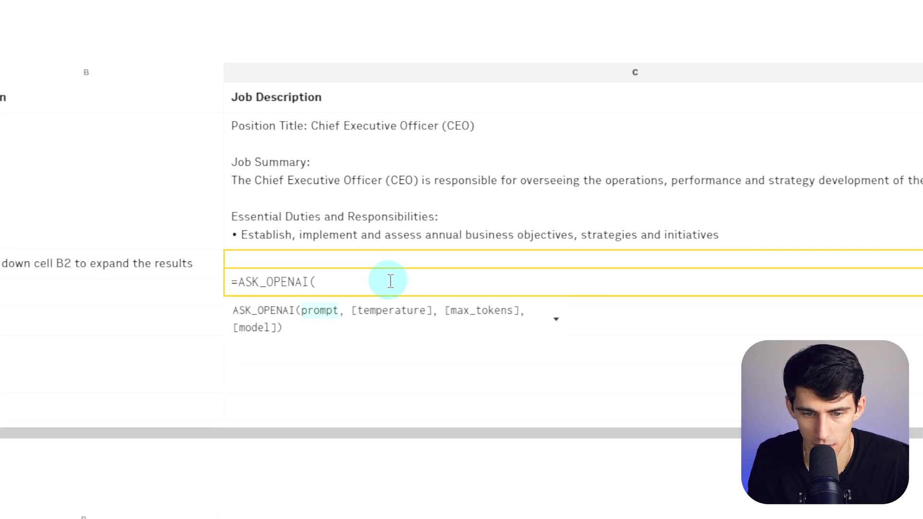
text(CONCATENATE(")
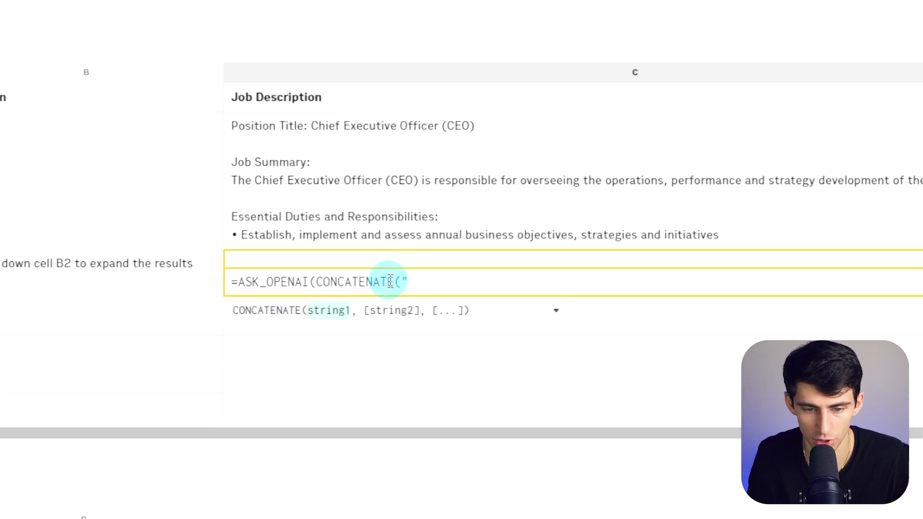
text(Job Description of",)
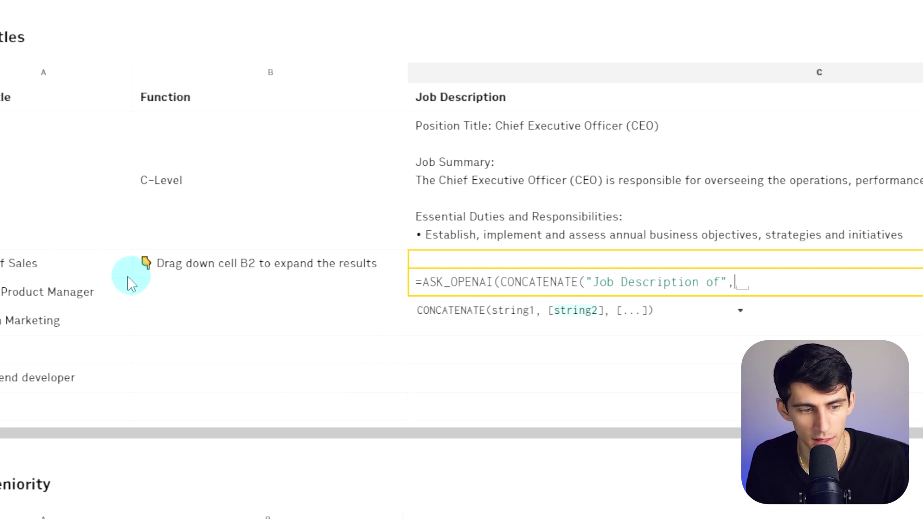
click(103, 264)
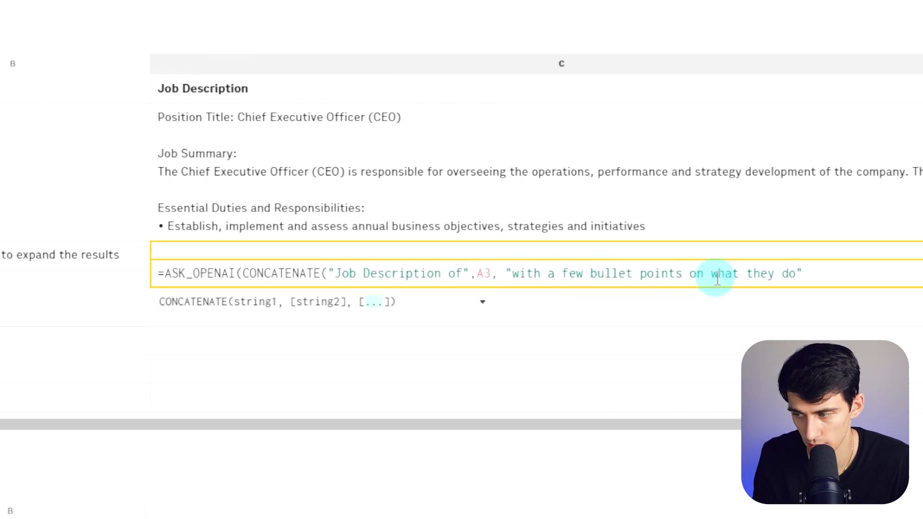
text(),)
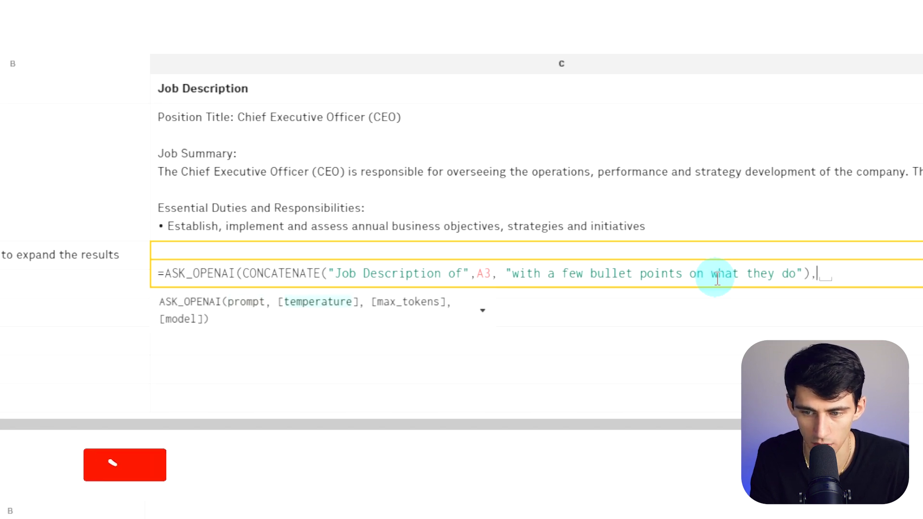
text(0.8,)
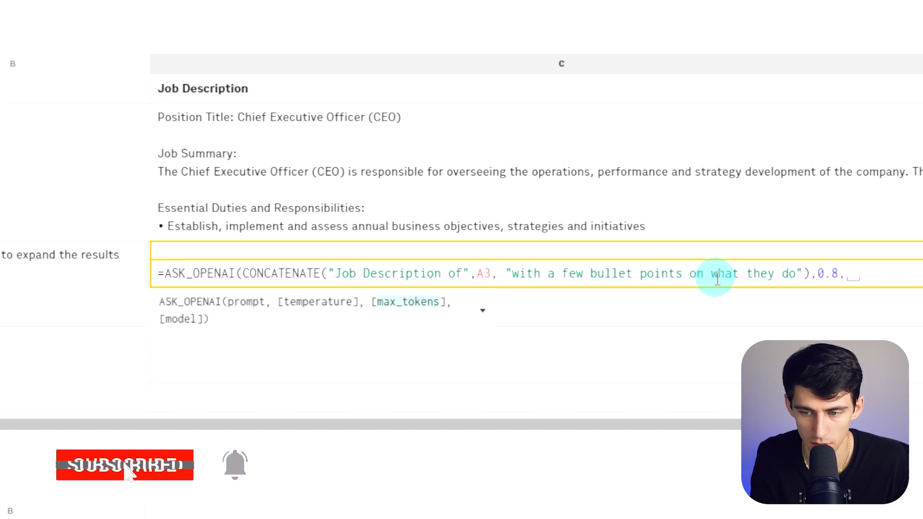
key(Return)
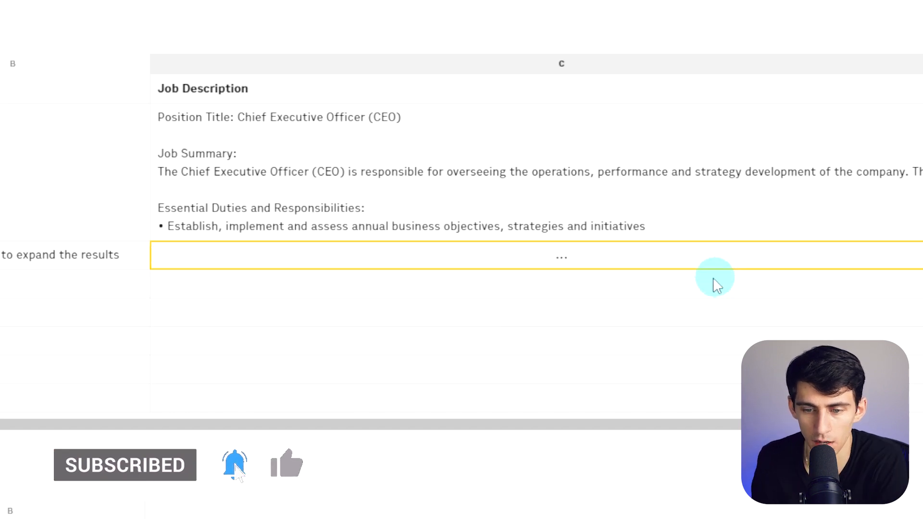
click(560, 255)
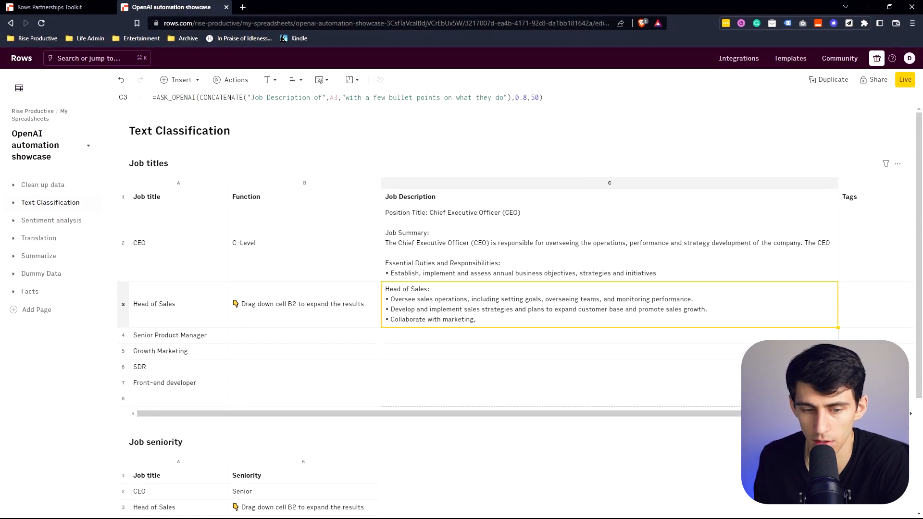
Fill the C3 formula down to row 8, review the descriptions, and go to the Dummy Data page
click(512, 346)
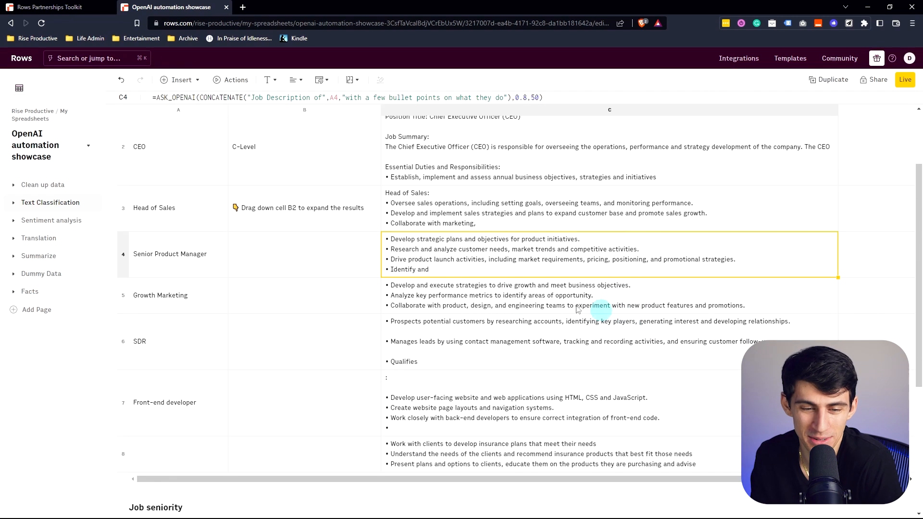
scroll(down, 3)
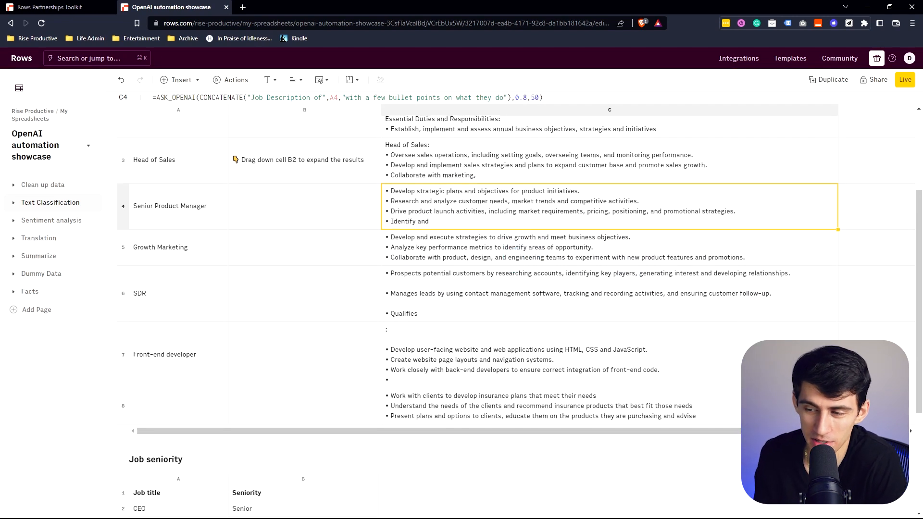
scroll(up, 3)
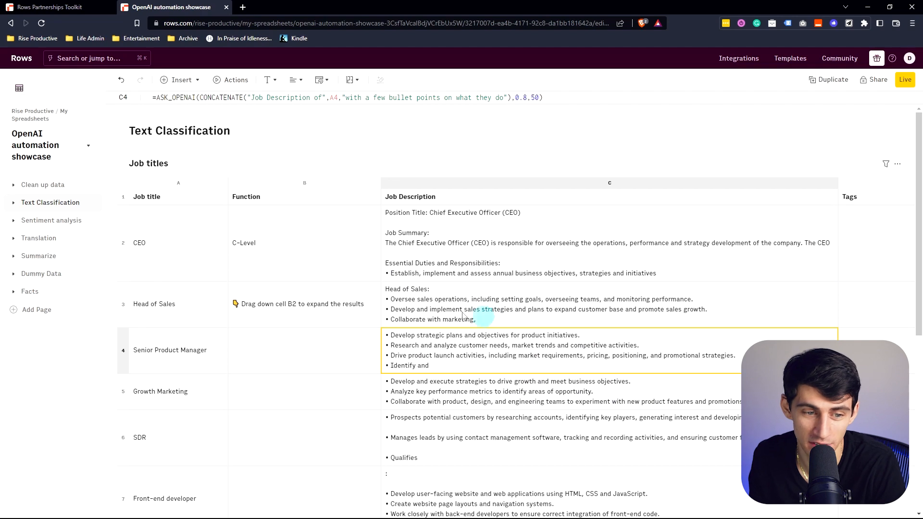
click(41, 274)
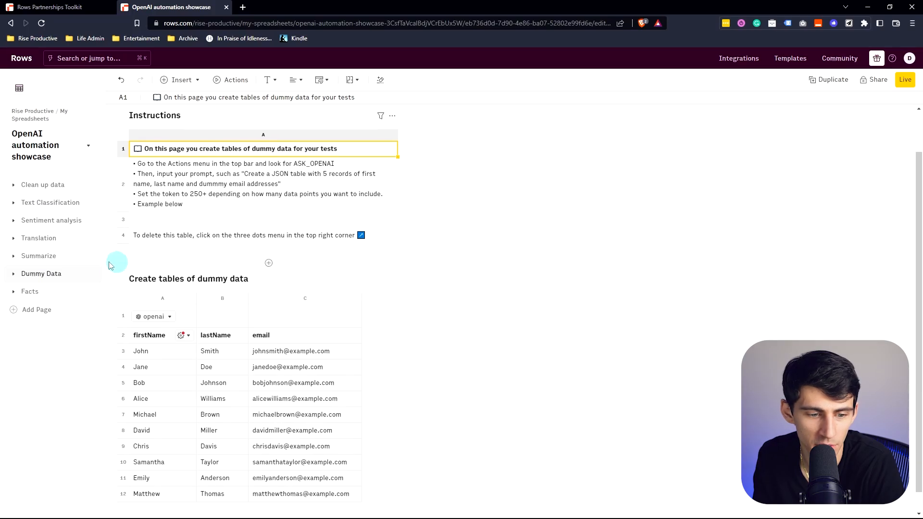
Open the Facts page and fill the ASK_OPENAI population formula down column C
click(30, 290)
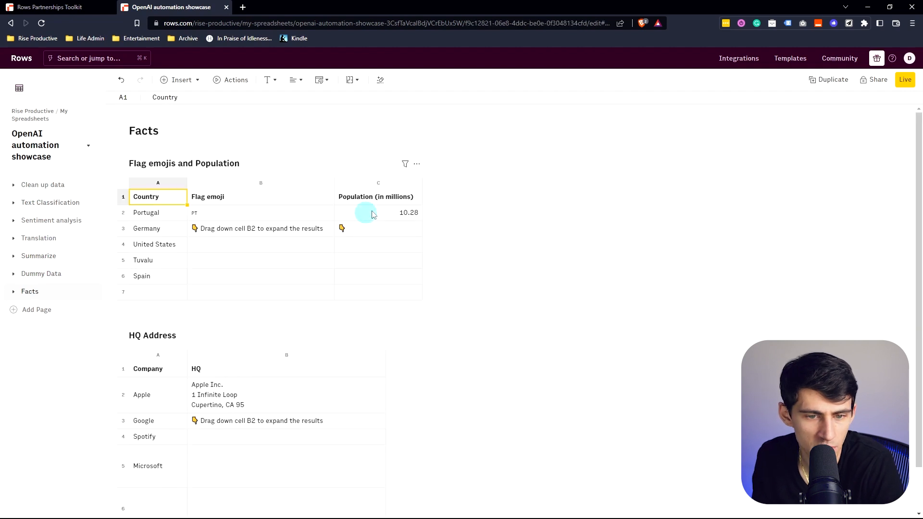
click(378, 212)
text(germ)
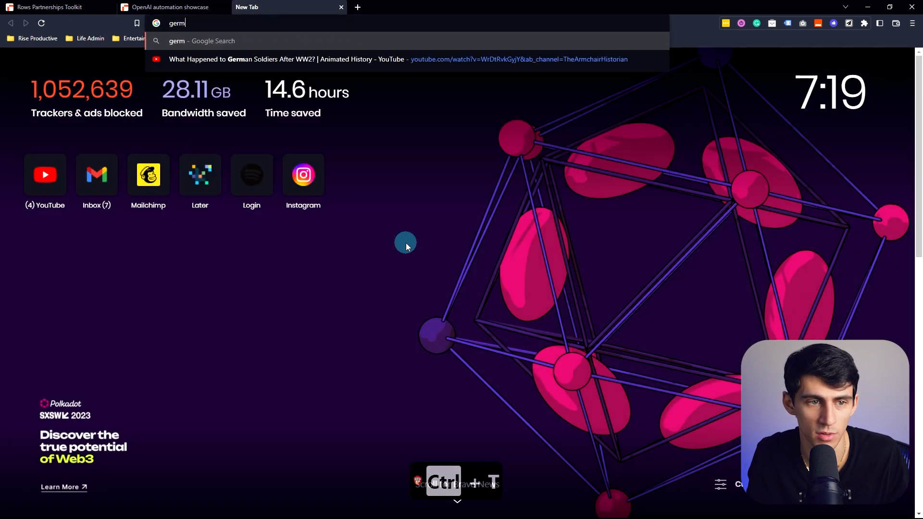
Run the 'germany population' Google search and return to the Rows tab
key(Return)
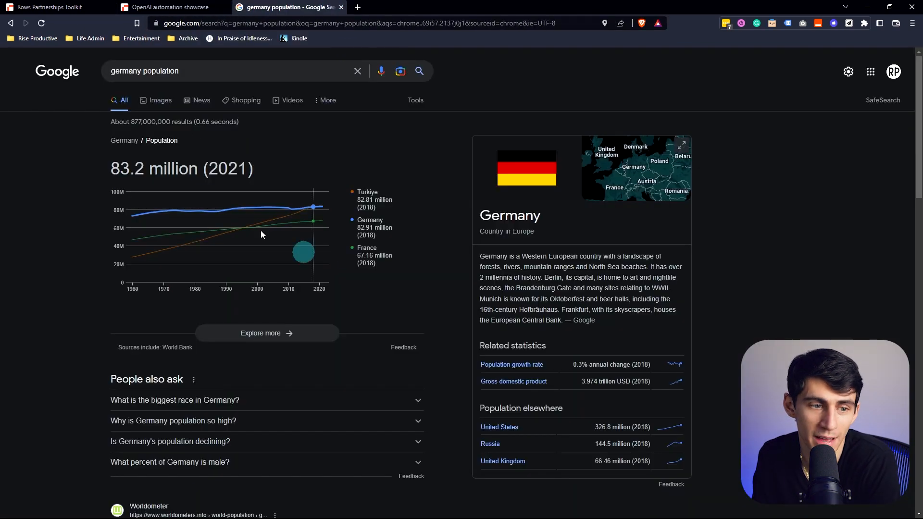
click(166, 7)
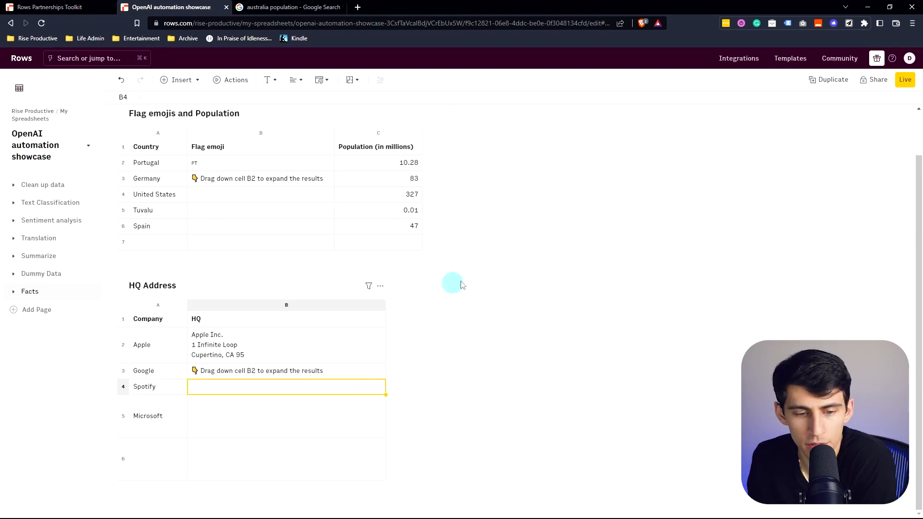
Insert column C and enter =ASK_OPENAI(CONCATENATE("The annual revenue of",A2,"in millions"),0.8) in C2
right_click(286, 305)
text(=ASK_OPENAI("The annual)
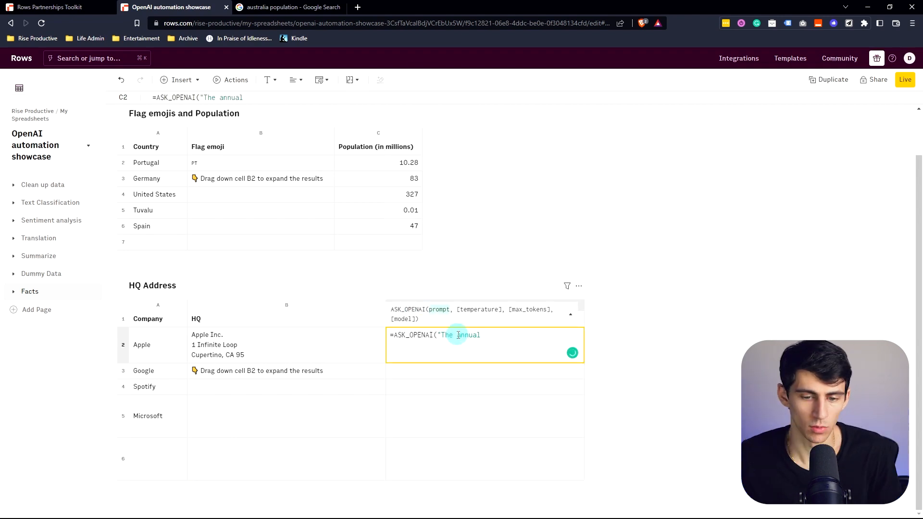
text(revenue of",)
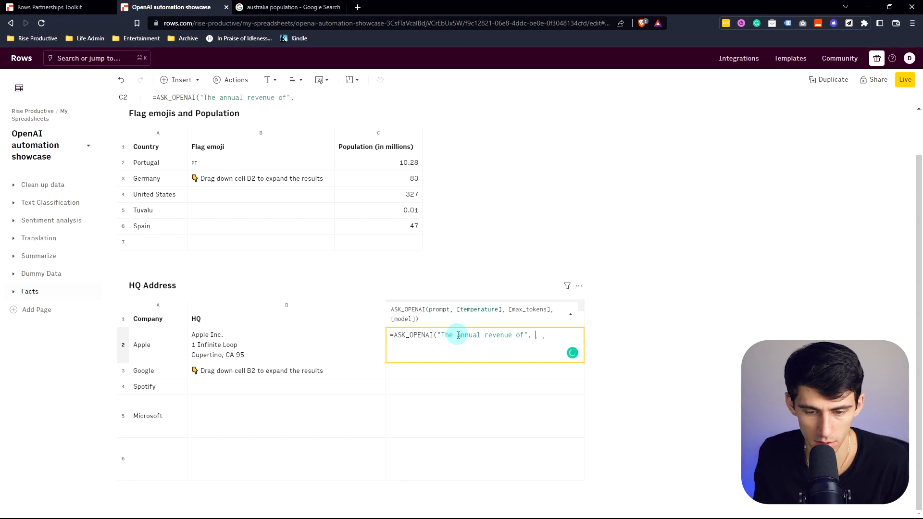
text(A2,"in)
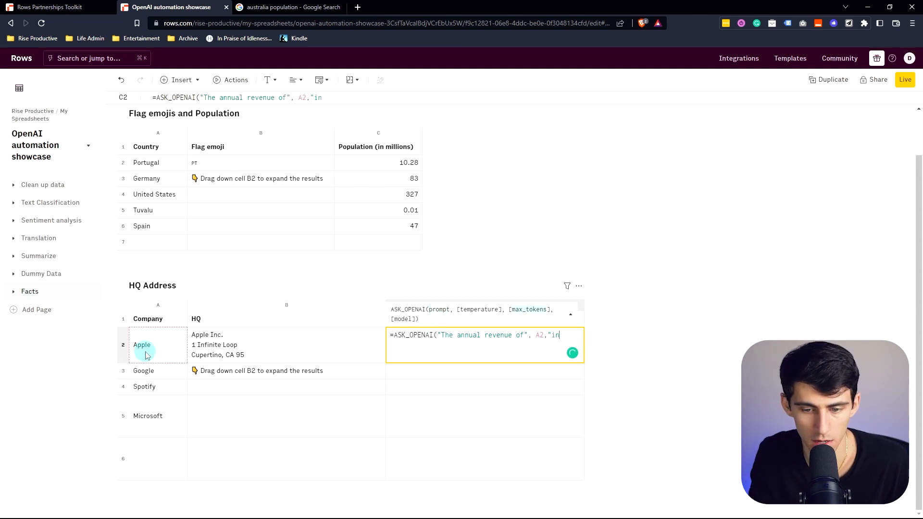
text(millions",)
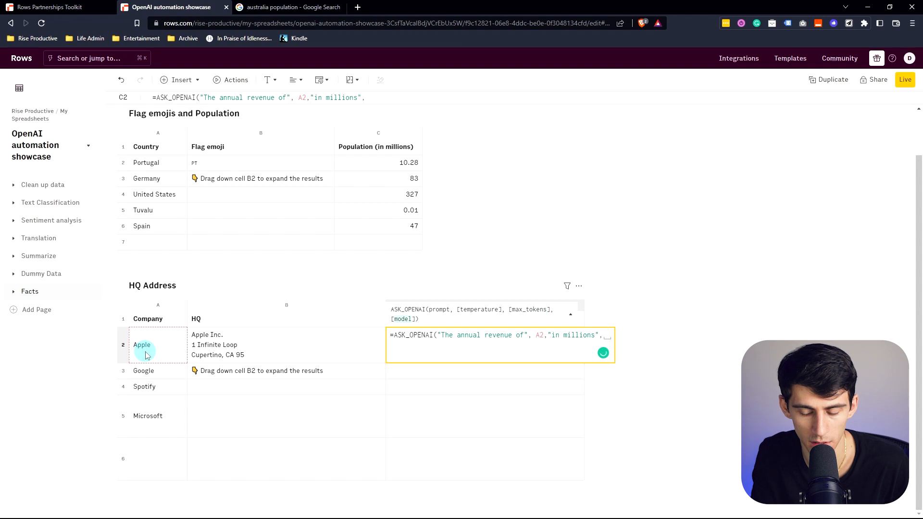
text(0.8))
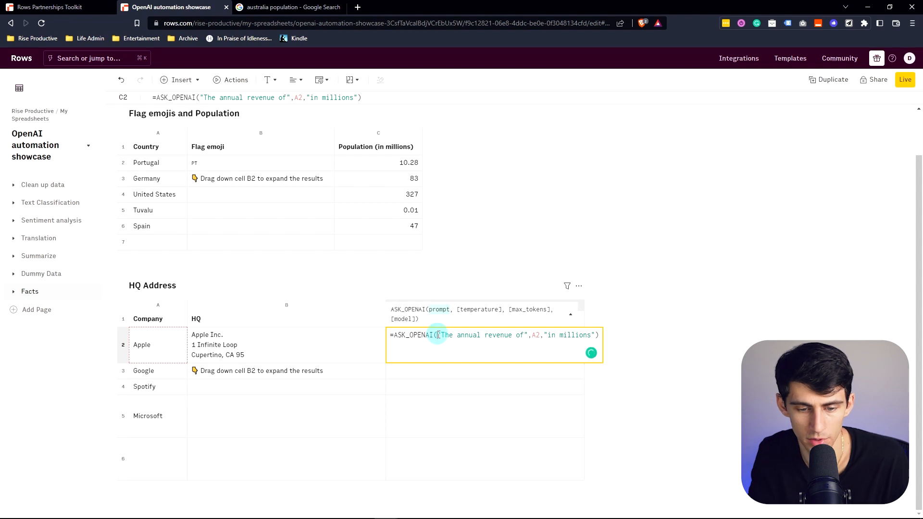
text(CONCATENATE()
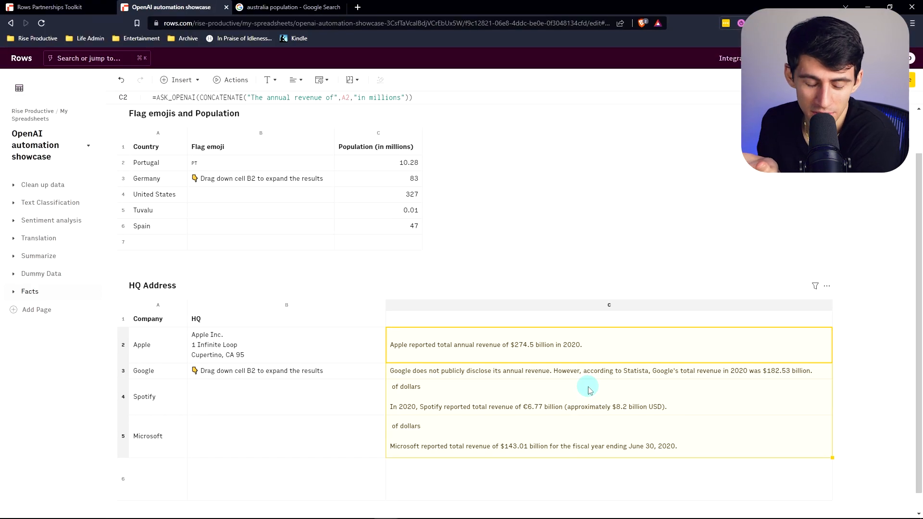
mouse_move(590, 392)
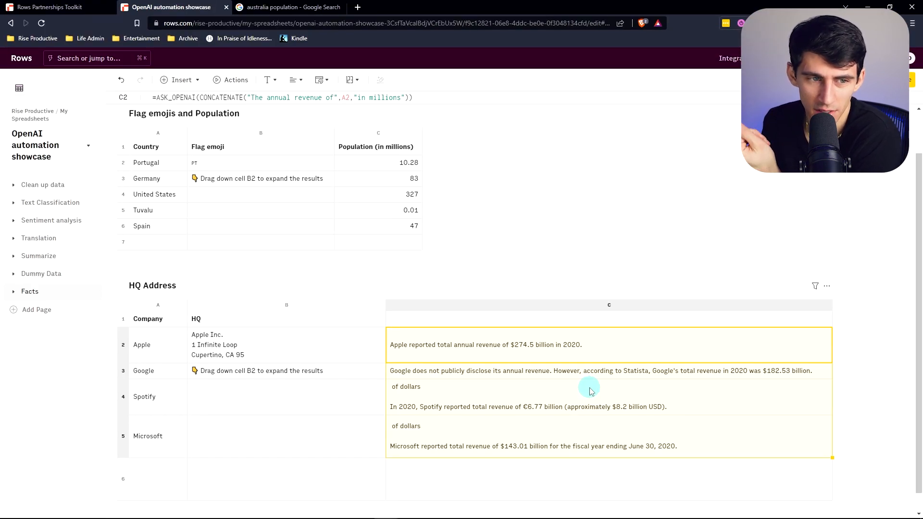